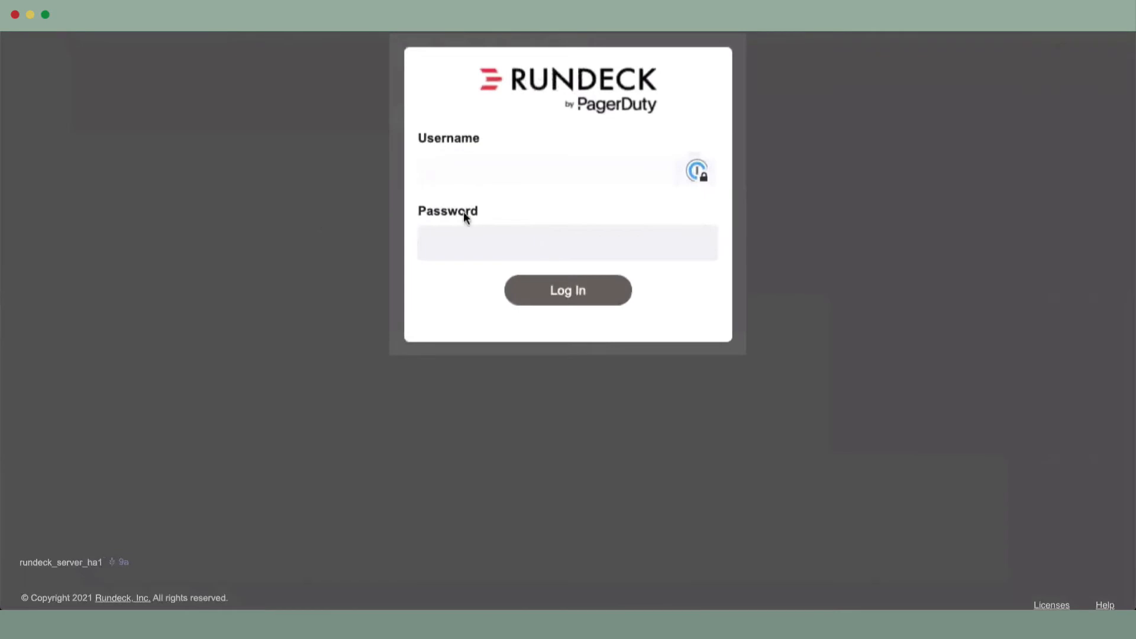
# Sign in to Rundeck as executive_assistant with its password
pyautogui.write('executive_assistant')
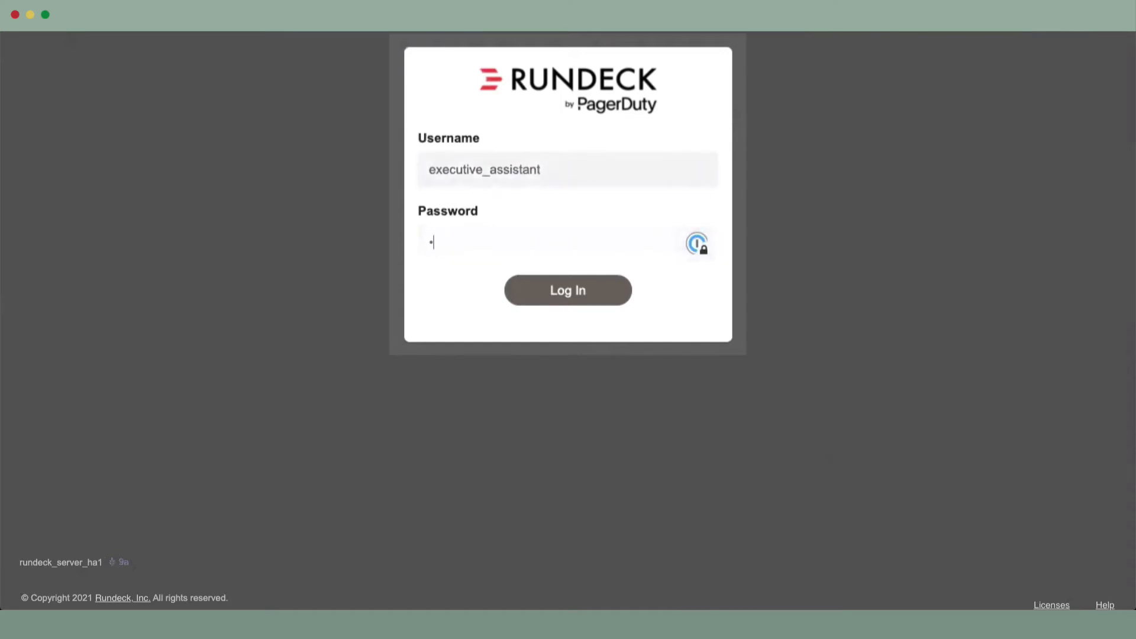
pyautogui.write('password')
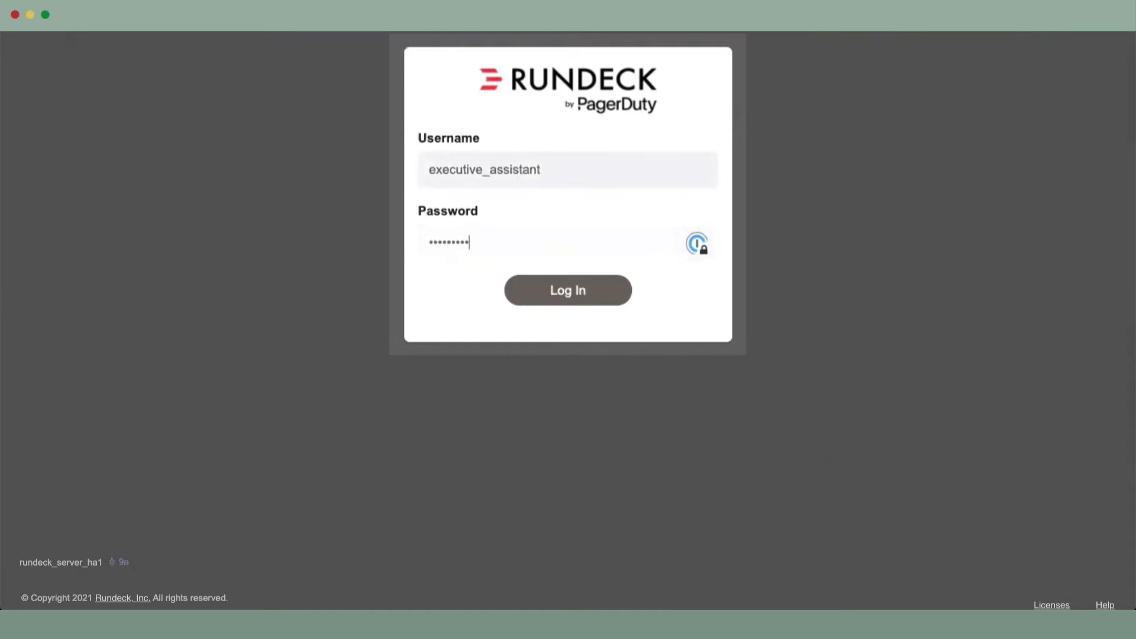
pyautogui.click(567, 290)
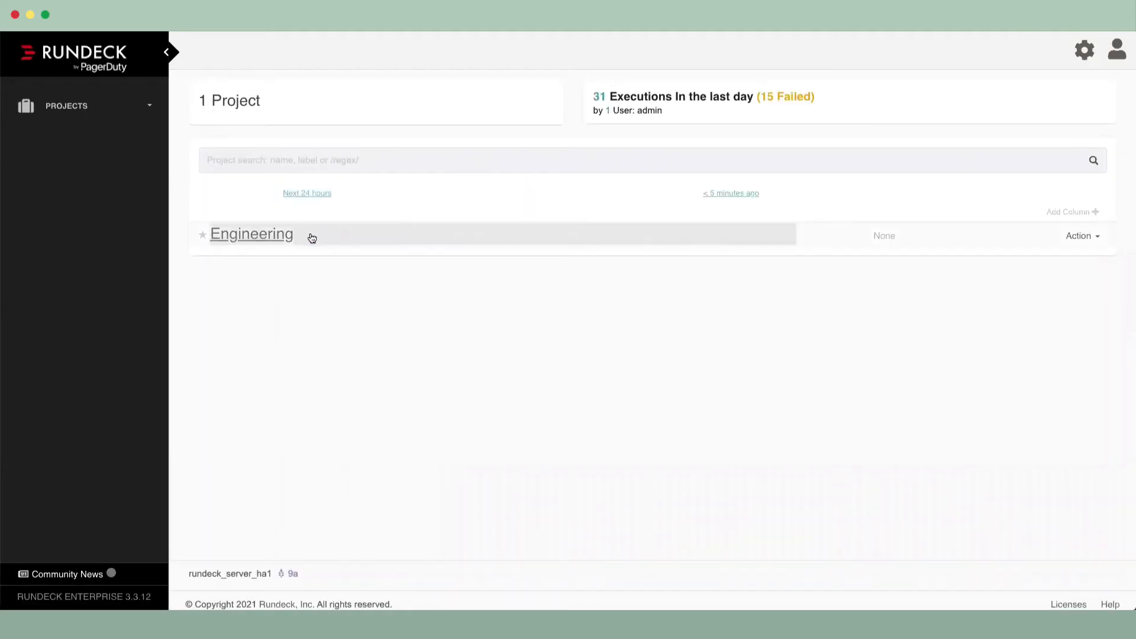
# Show the Engineering project's job list, which holds only 'Is ETL Broken?'
pyautogui.click(251, 234)
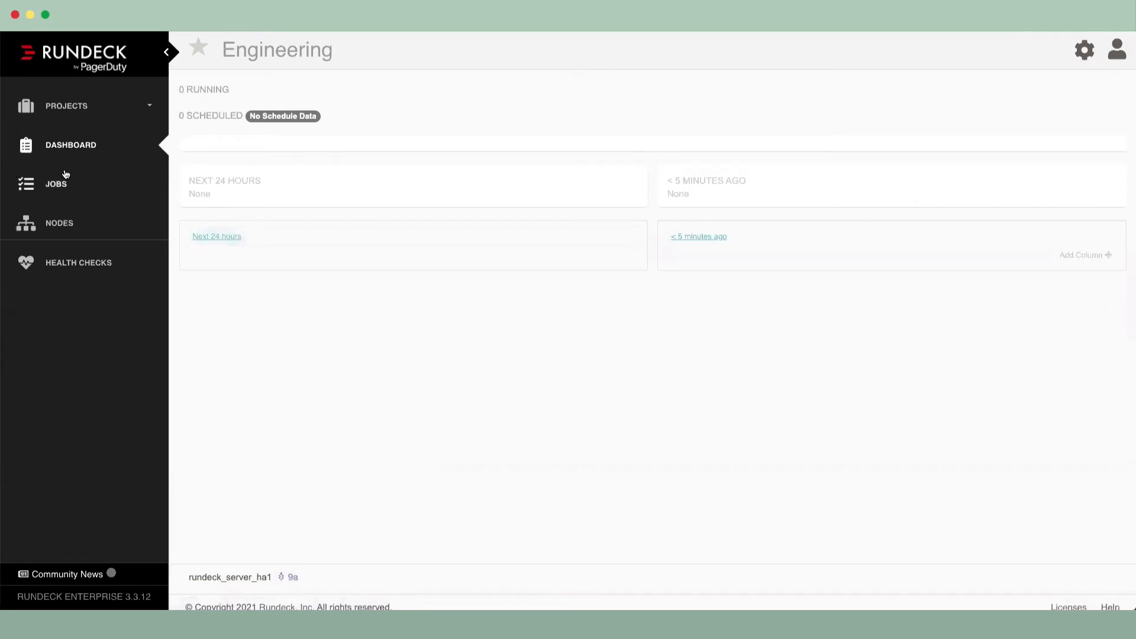
pyautogui.click(56, 184)
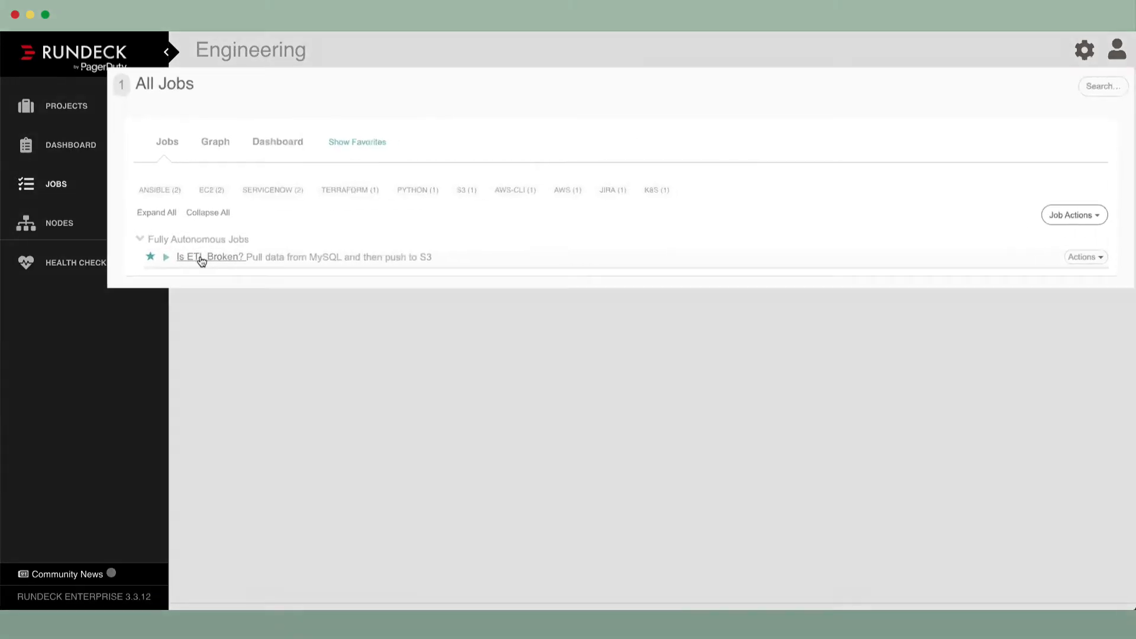
# Show the 'Is ETL Broken?' job page with its five-step flow and row-limit option
pyautogui.click(211, 257)
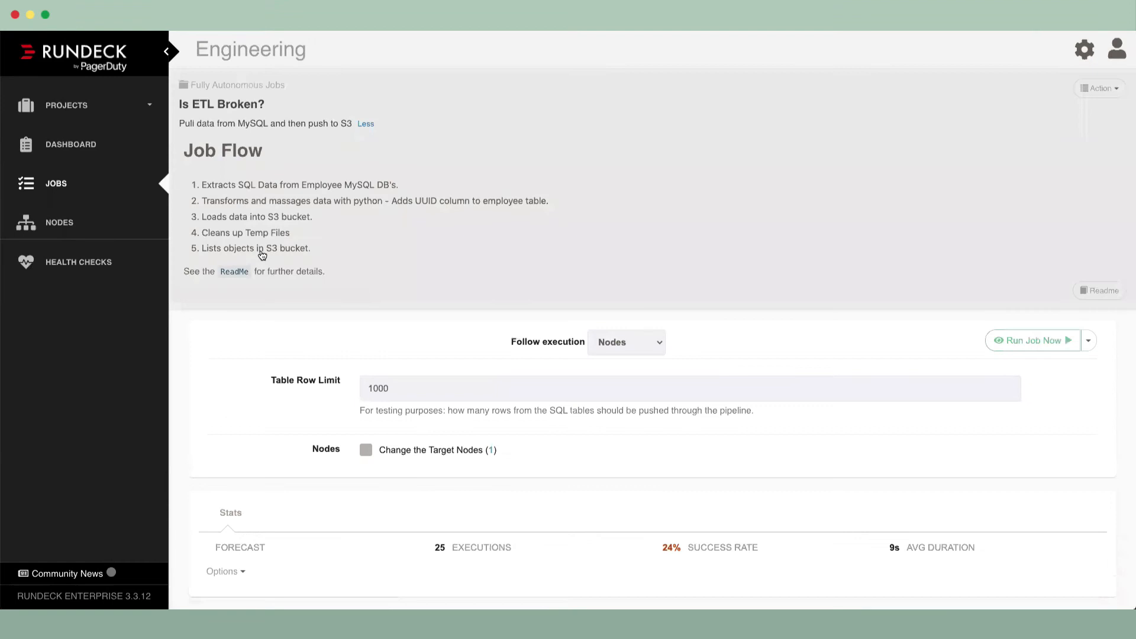
pyautogui.moveTo(413, 257)
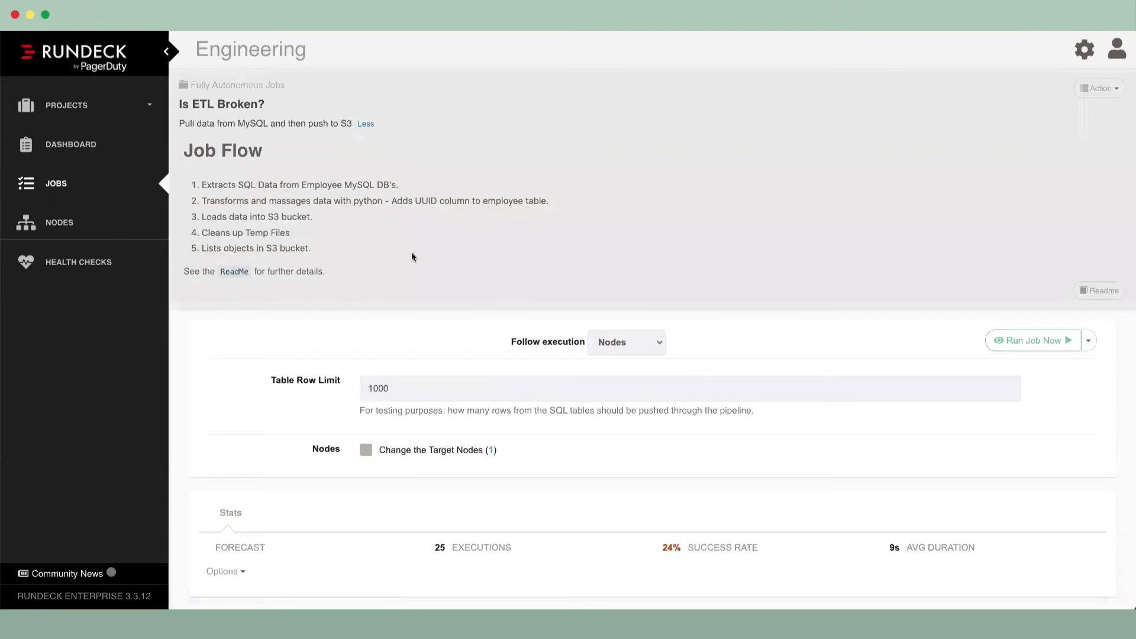
pyautogui.moveTo(436, 263)
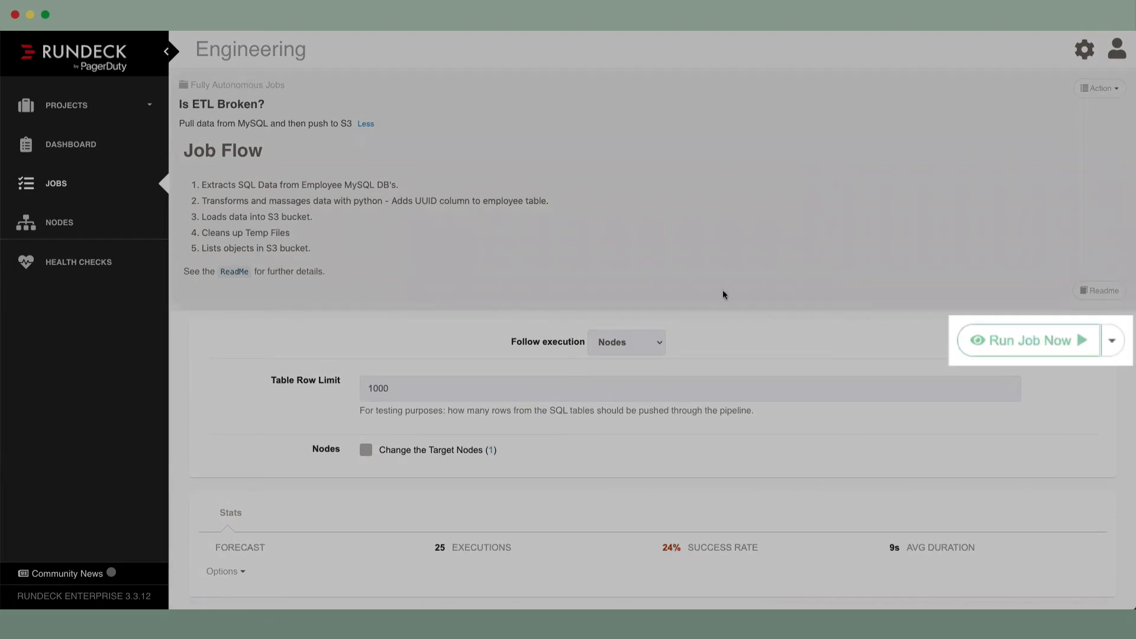
# Run 'Is ETL Broken?' now and watch the execution finish with every step OK
pyautogui.click(1027, 340)
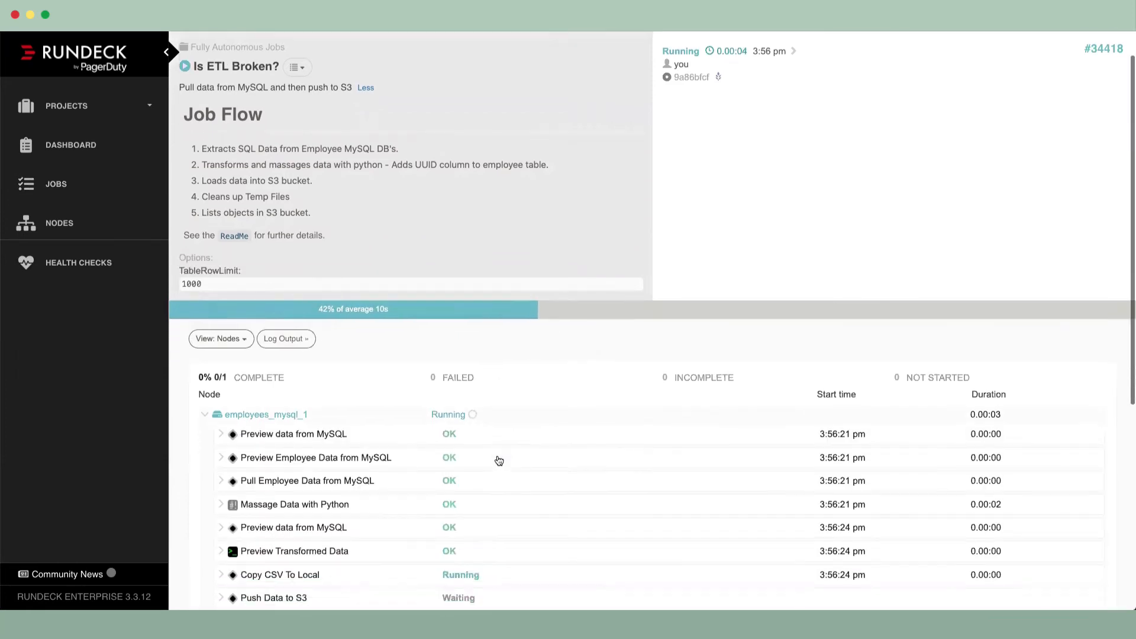
pyautogui.scroll(-3)
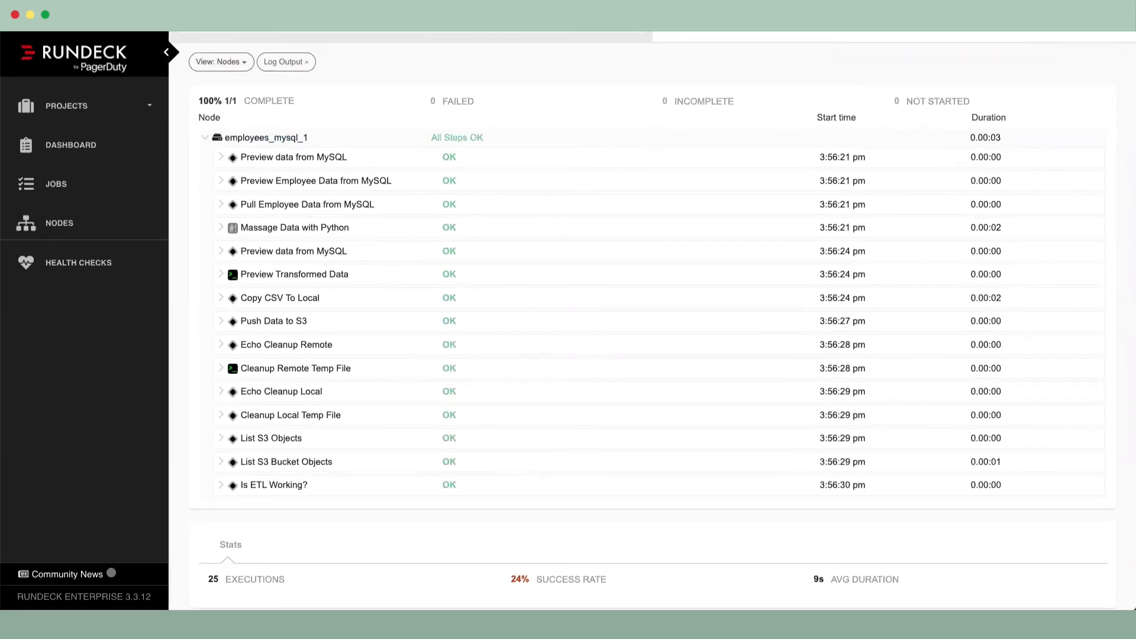
pyautogui.click(167, 51)
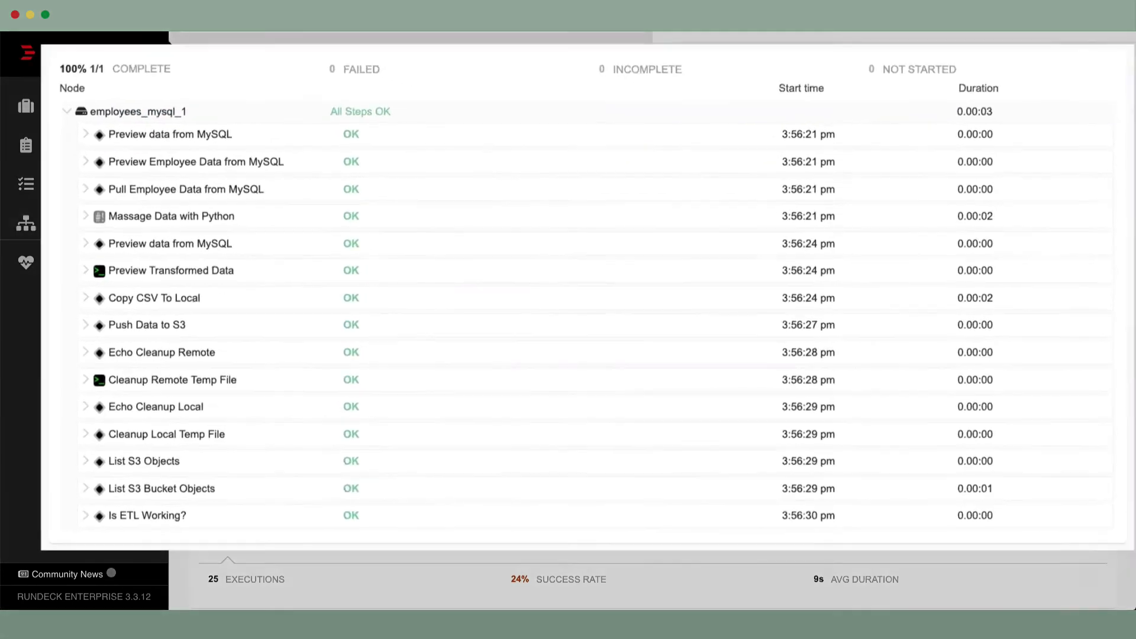